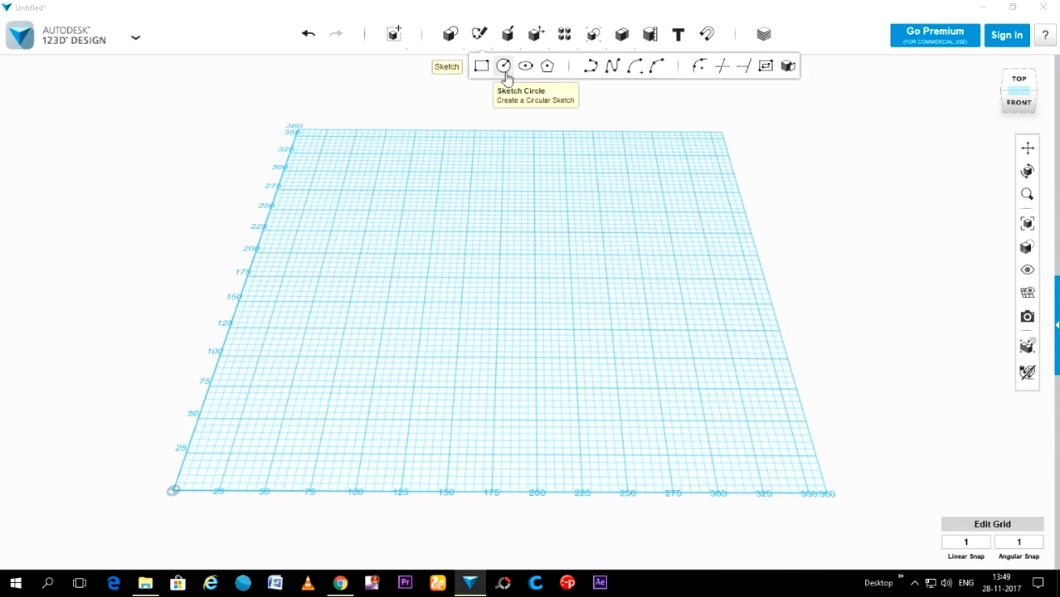
pyautogui.moveTo(498, 298)
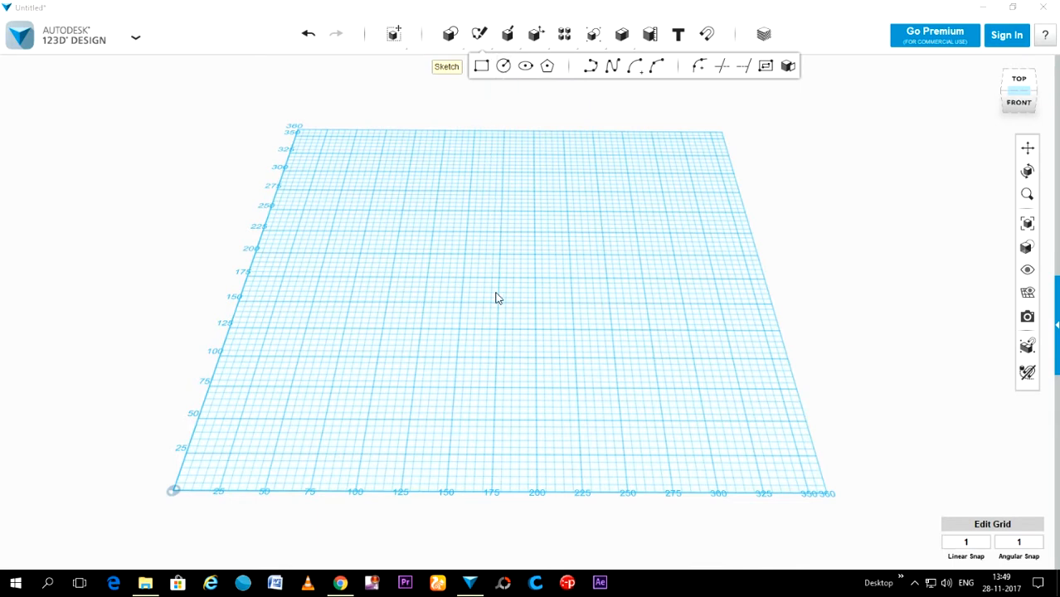
pyautogui.moveTo(501, 310)
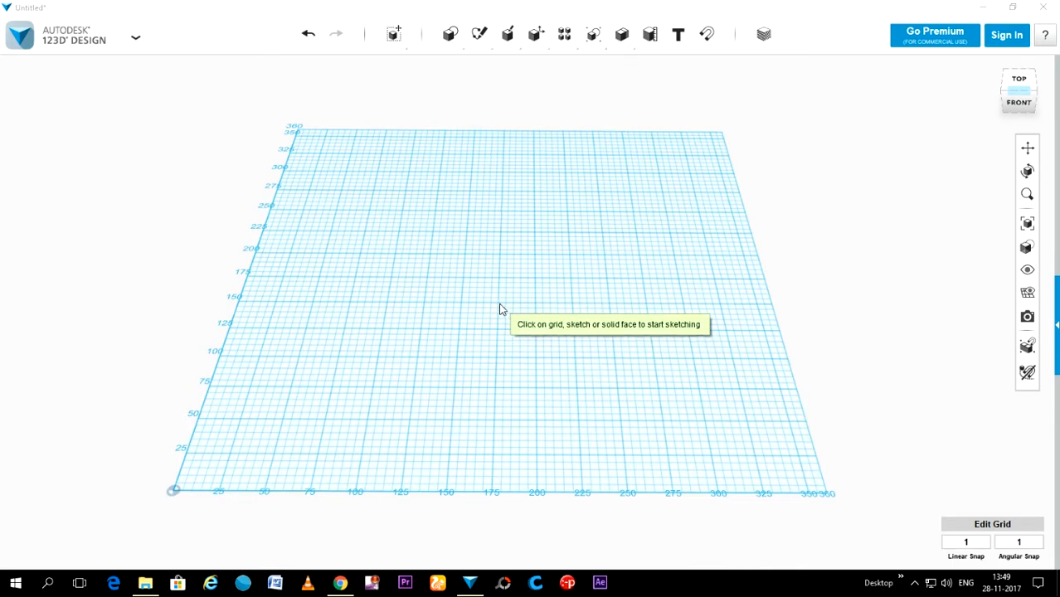
# Sketch a circle at the centre of the workplane grid
pyautogui.scroll(-3)
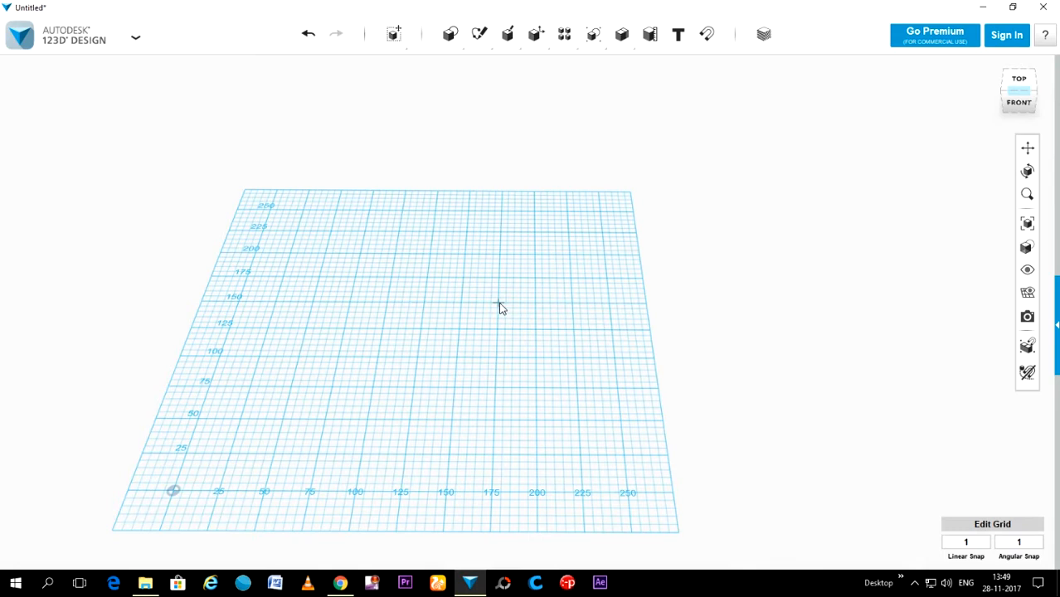
pyautogui.moveTo(497, 309); pyautogui.dragTo(577, 365)
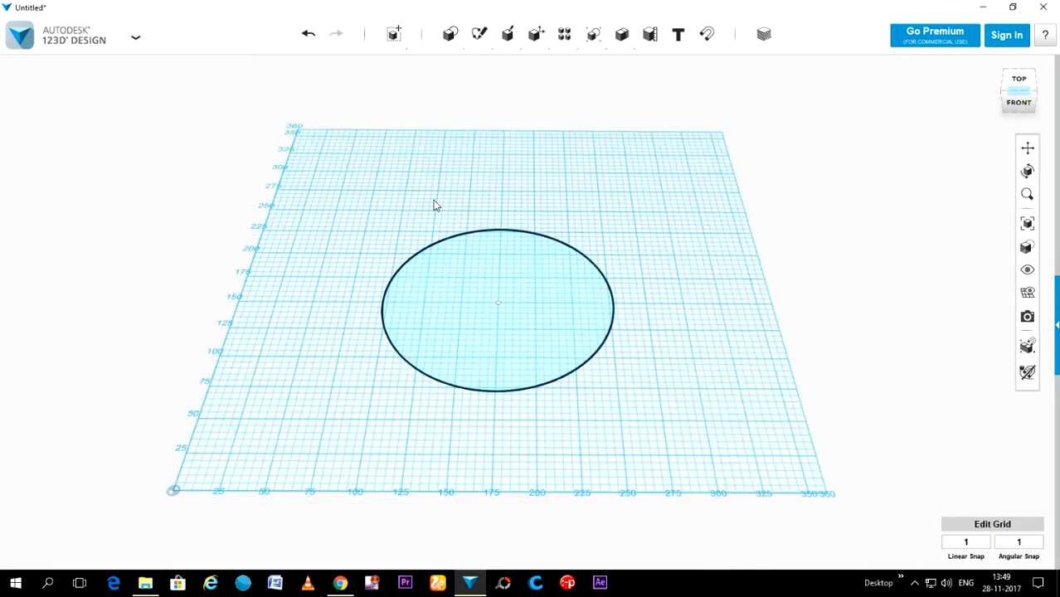
pyautogui.click(495, 297)
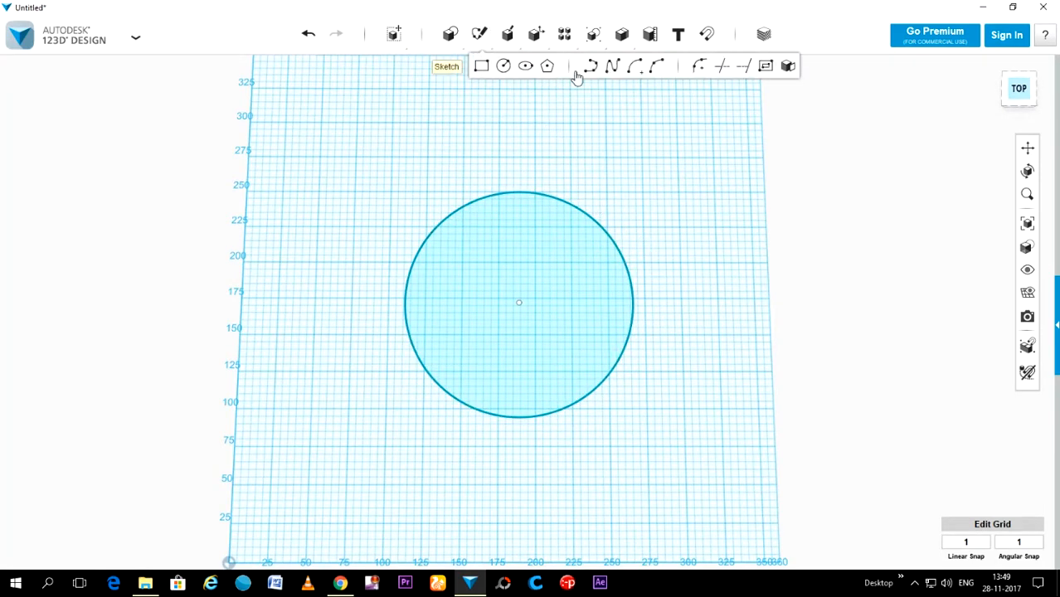
pyautogui.moveTo(591, 66)
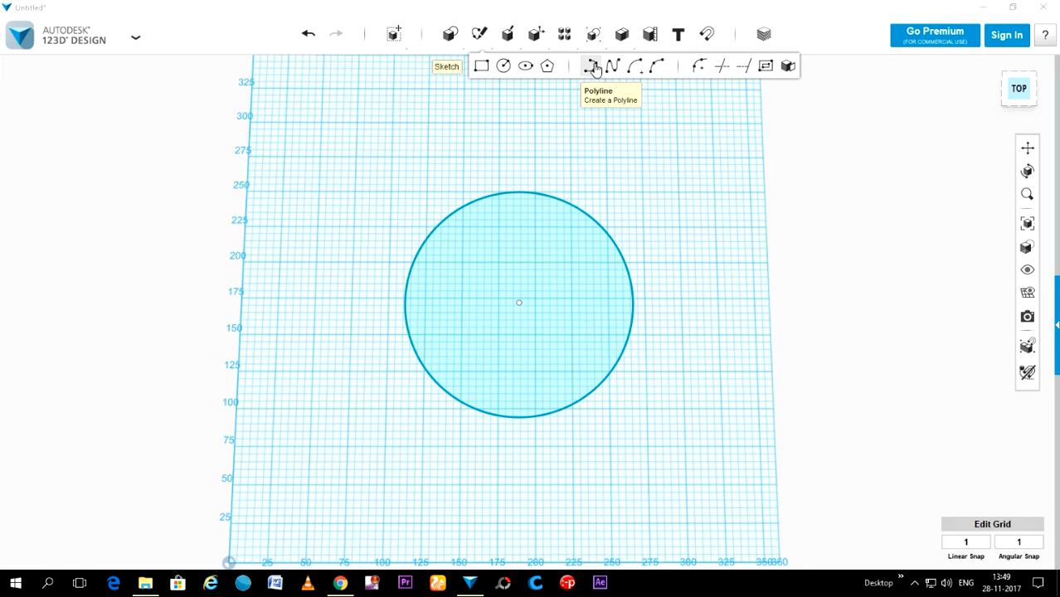
# Draw a polyline tooth outline with cut-off corners on the circle's top edge
pyautogui.click(591, 67)
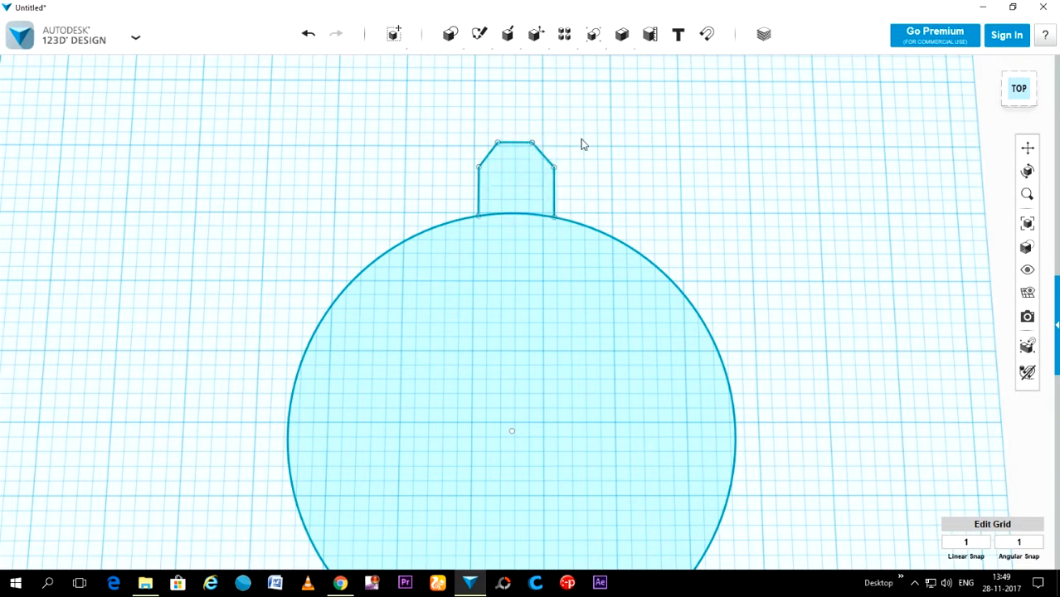
pyautogui.scroll(-3)
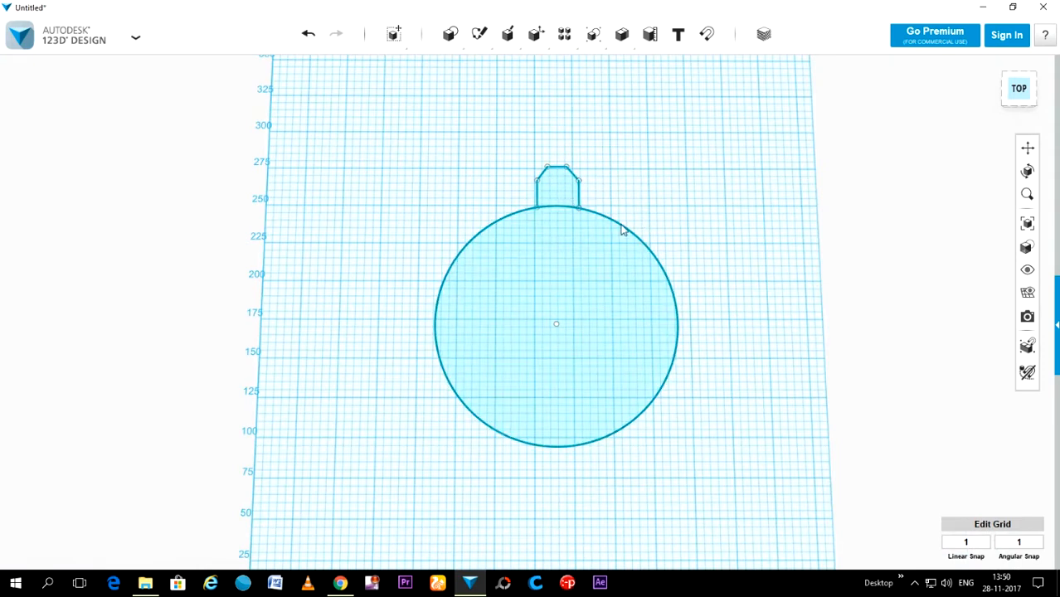
pyautogui.click(614, 103)
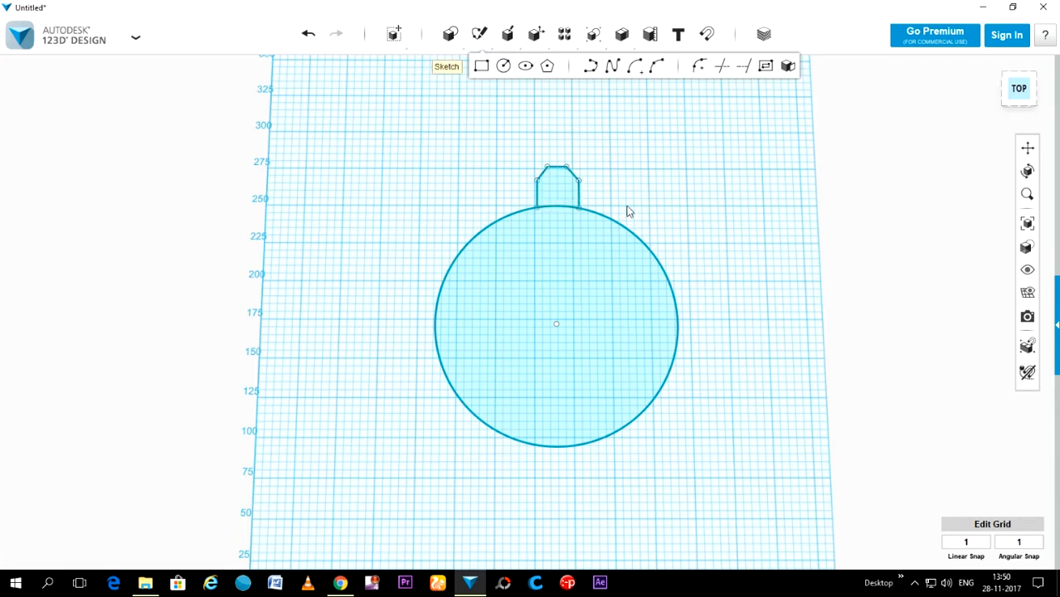
# Circular-pattern the tooth outline around the circle's centre with a count of 9
pyautogui.click(557, 183)
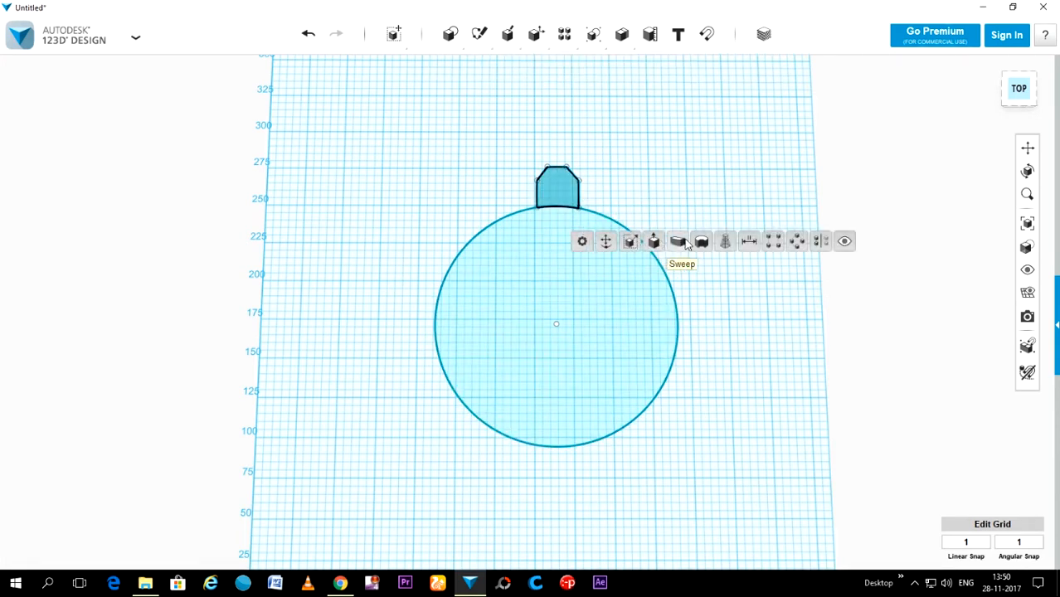
pyautogui.moveTo(794, 240)
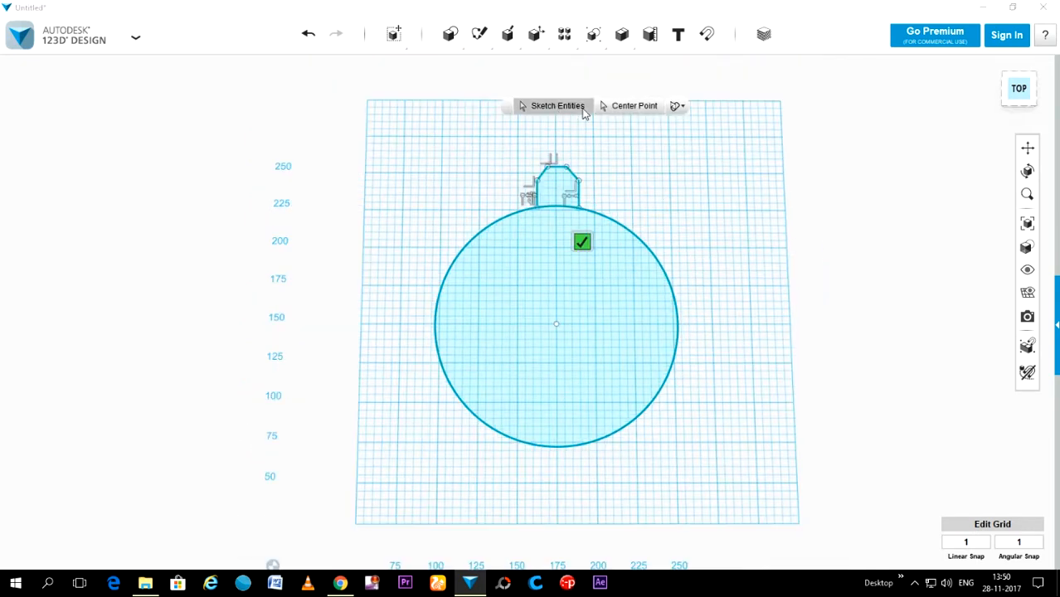
pyautogui.moveTo(634, 106)
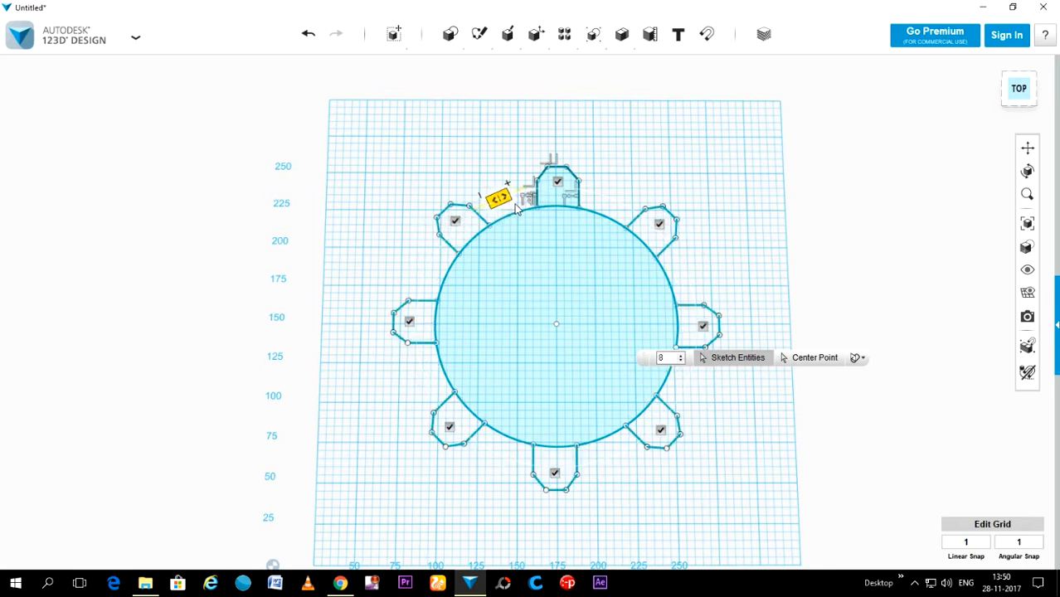
pyautogui.click(679, 355)
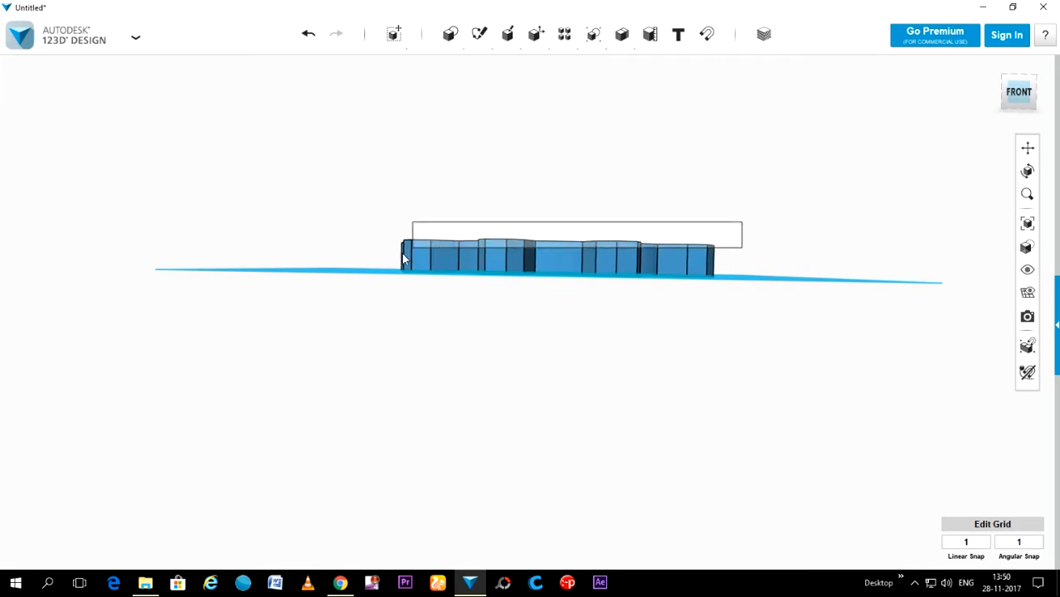
# Pull the extruded gear's top face to adjust its thickness by about 3 mm
pyautogui.click(539, 255)
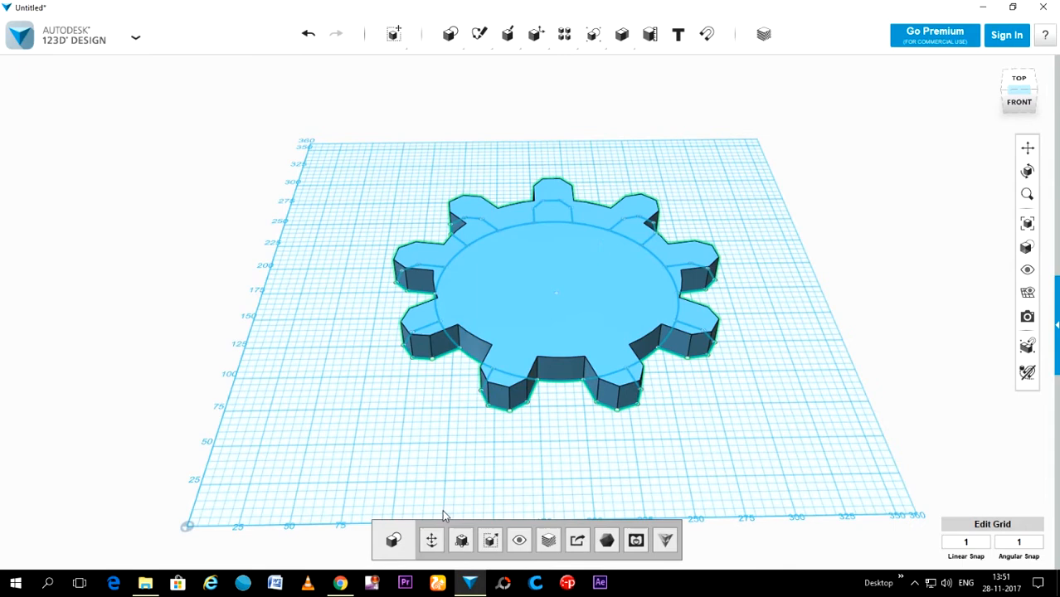
pyautogui.click(551, 273)
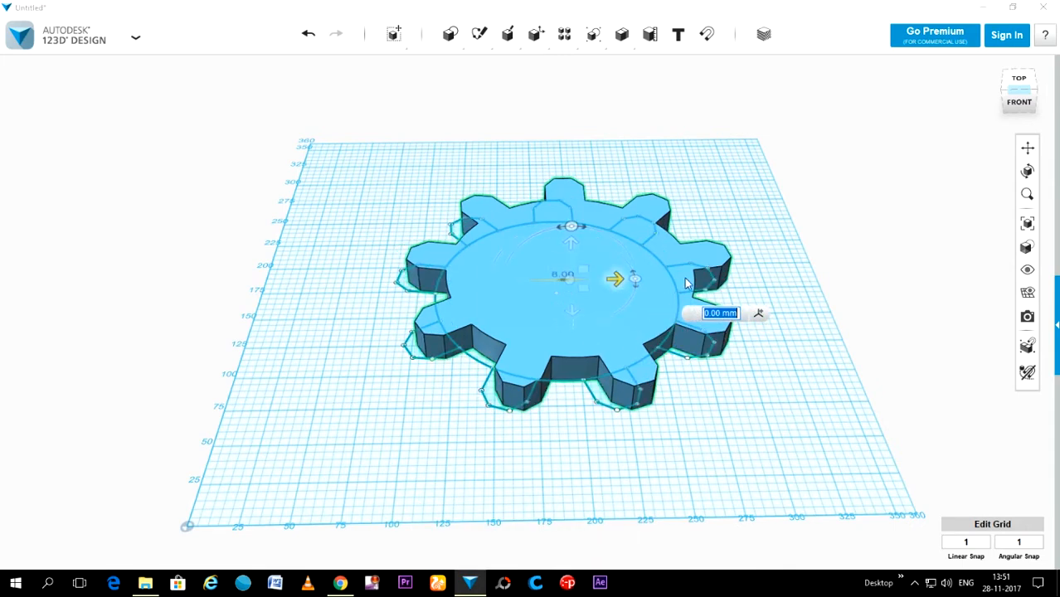
pyautogui.moveTo(614, 279); pyautogui.dragTo(970, 274)
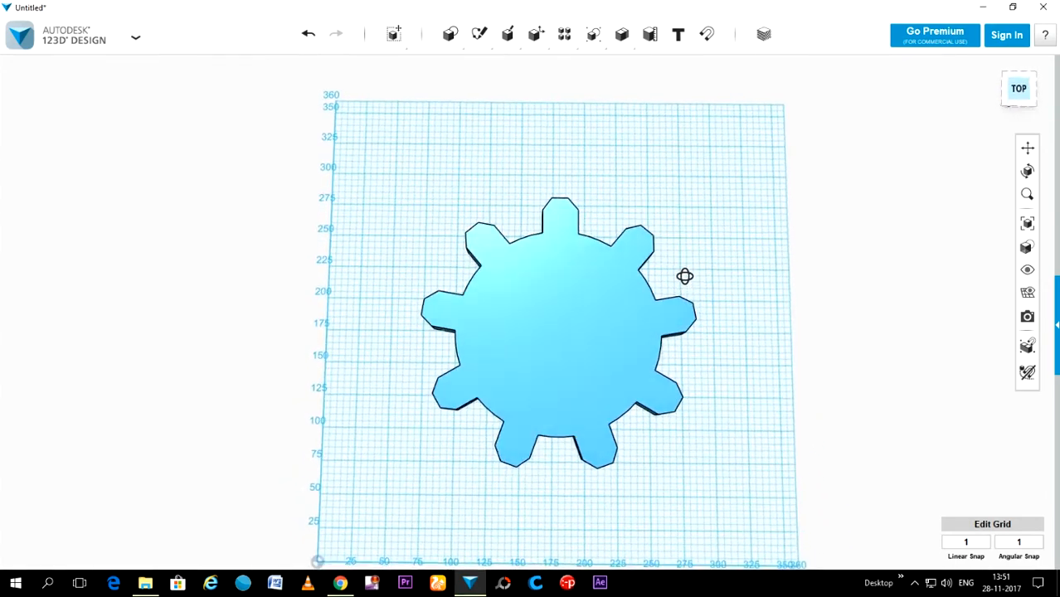
# Sketch a smaller centred circle on the gear's top face
pyautogui.click(477, 33)
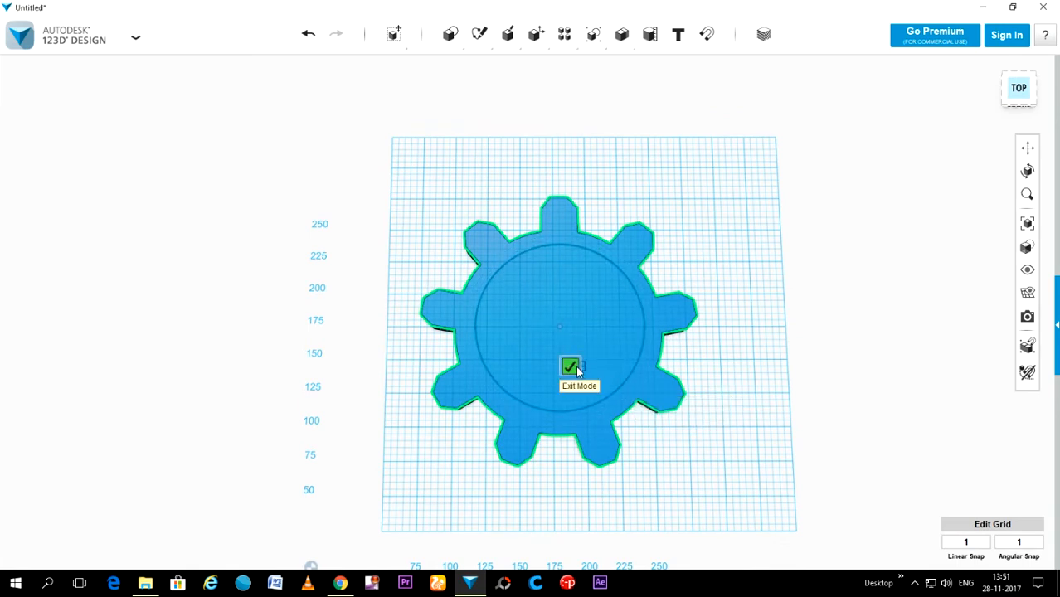
pyautogui.click(571, 367)
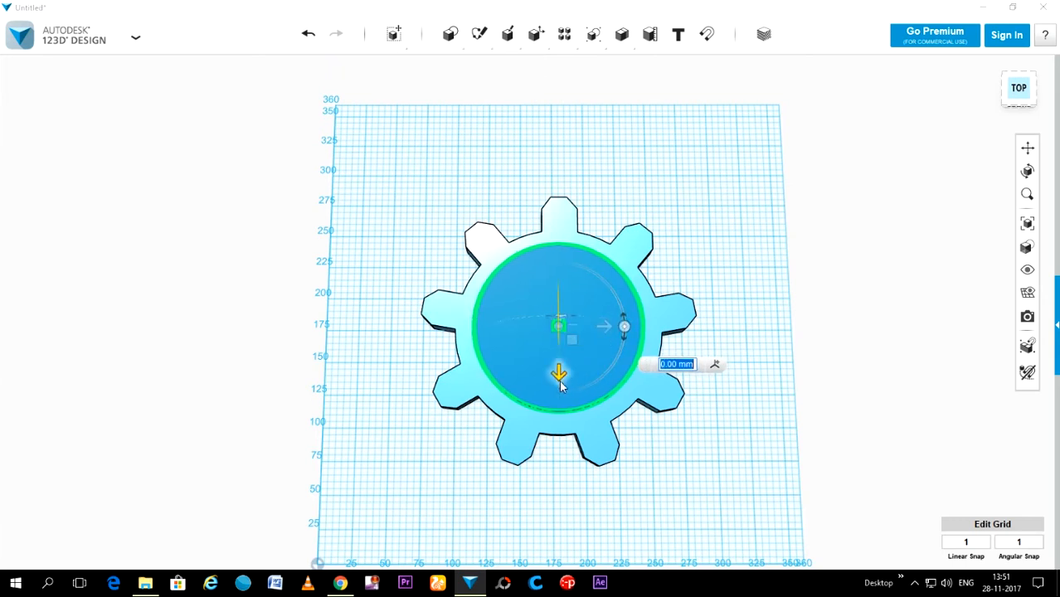
pyautogui.moveTo(559, 372); pyautogui.dragTo(559, 380)
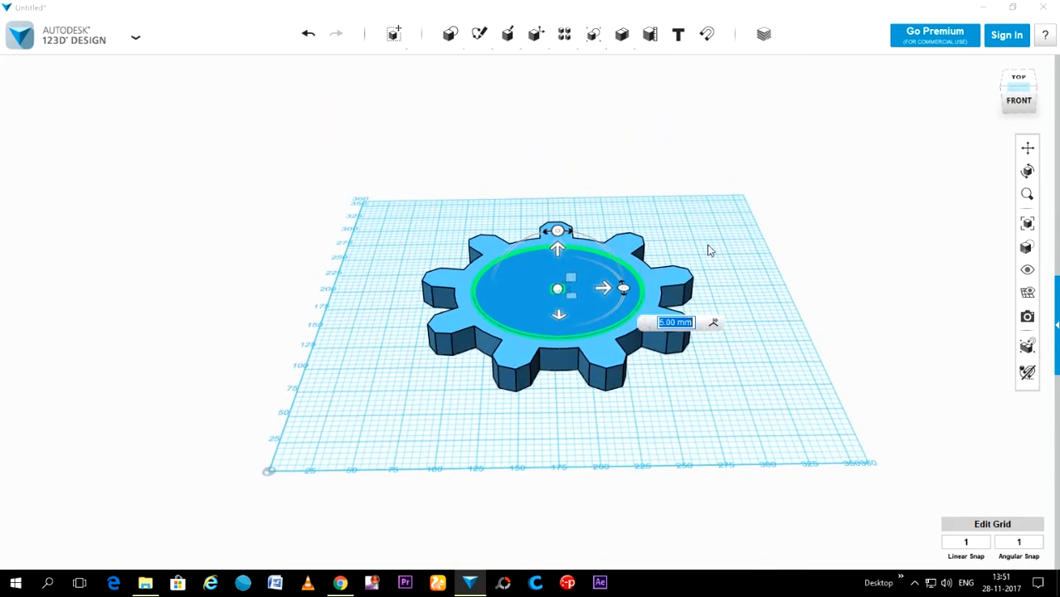
# Extrude the inner circle down through the gear to cut the centre hole
pyautogui.click(535, 33)
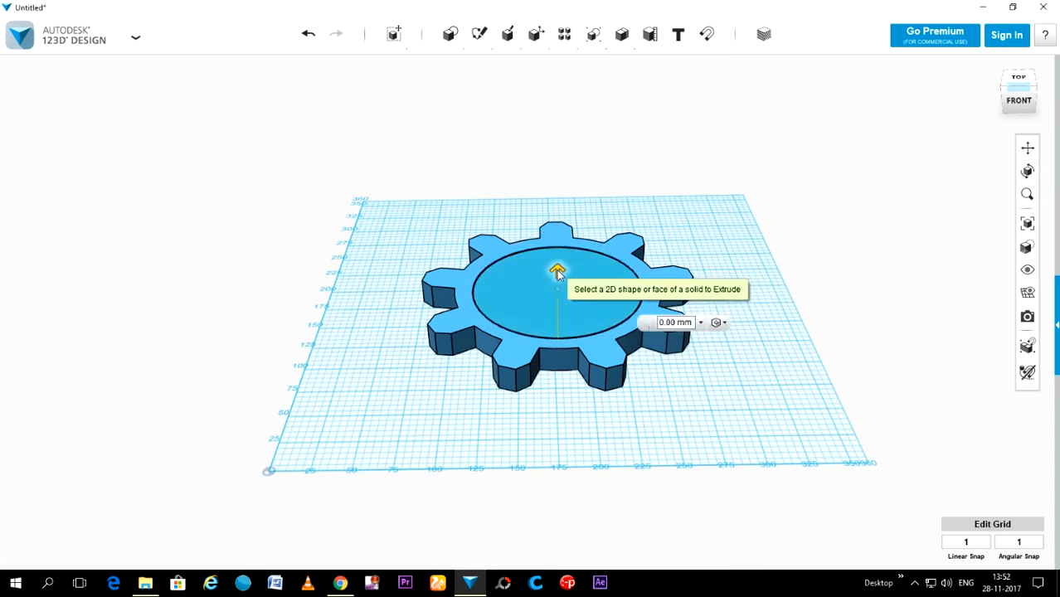
pyautogui.moveTo(557, 269); pyautogui.dragTo(558, 452)
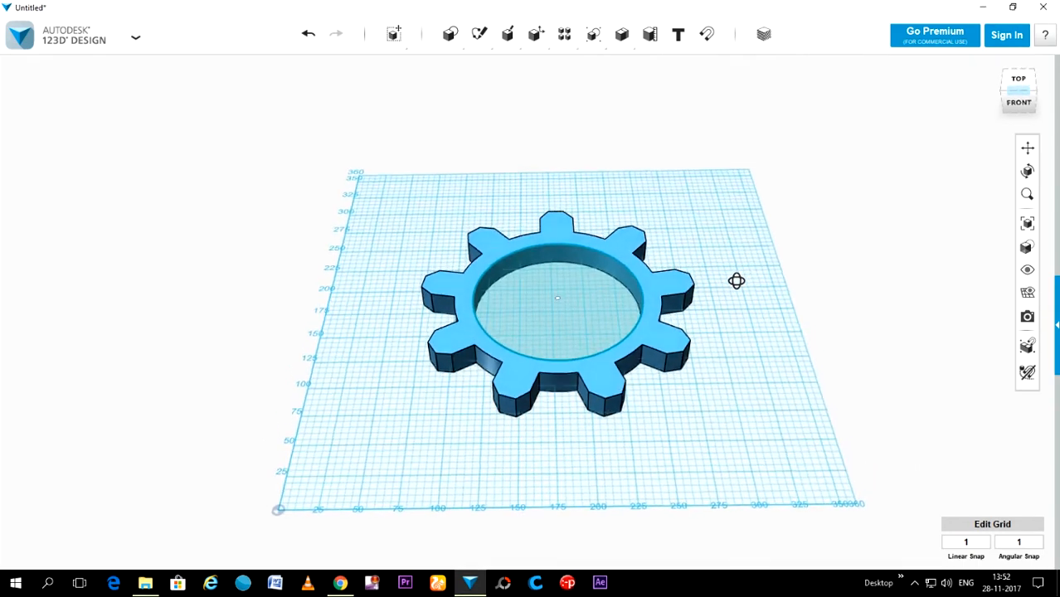
pyautogui.click(1019, 78)
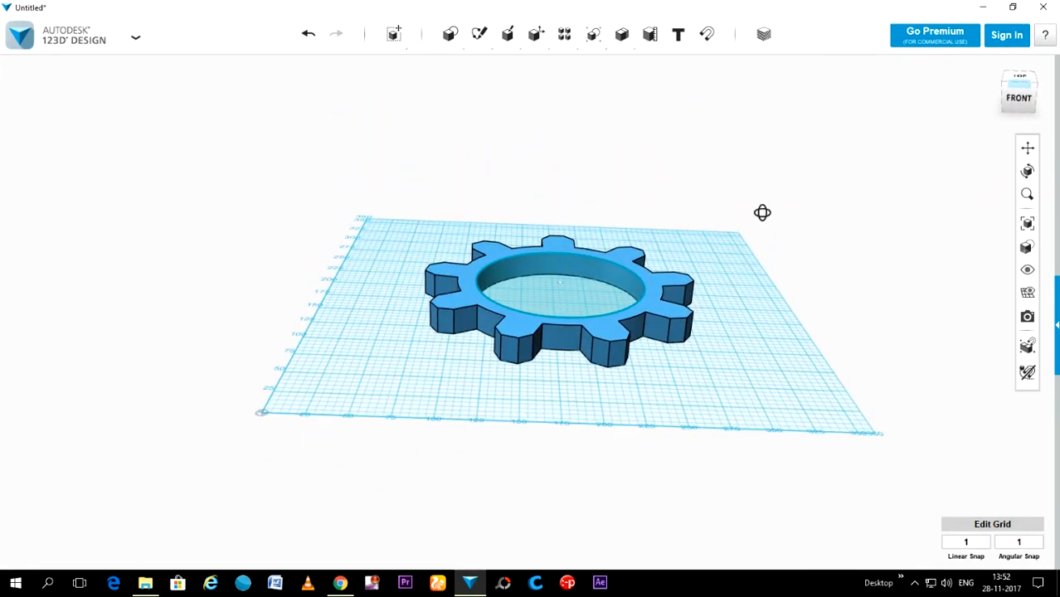
pyautogui.moveTo(761, 213); pyautogui.dragTo(600, 235)
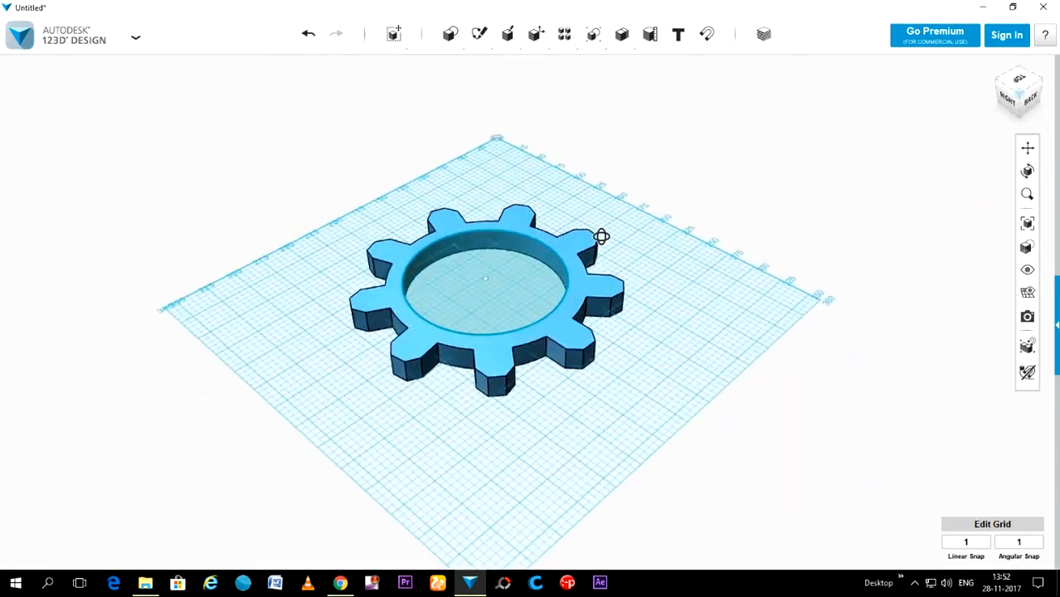
pyautogui.moveTo(601, 235); pyautogui.dragTo(757, 229)
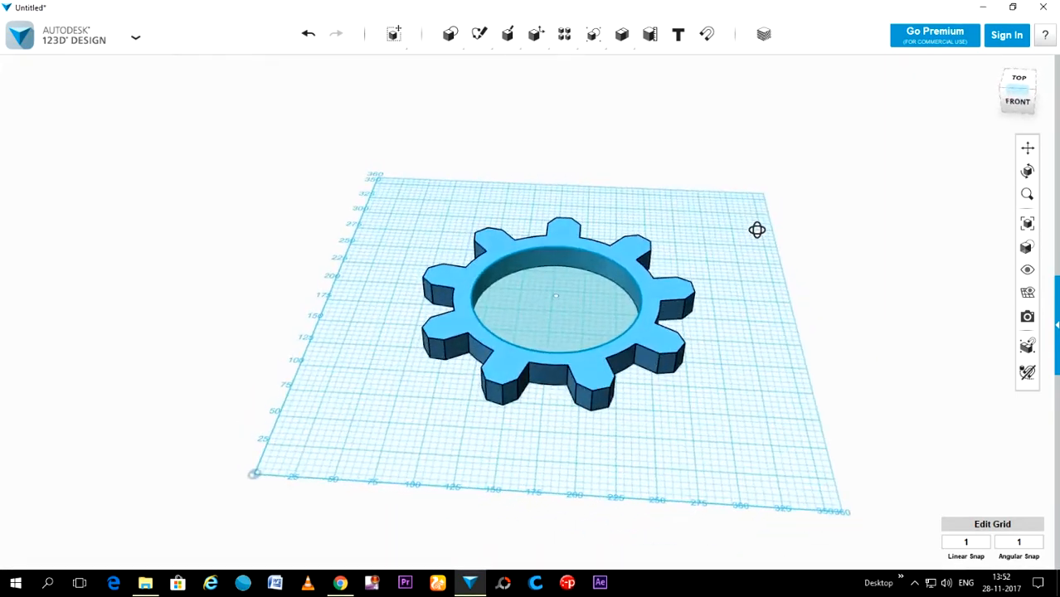